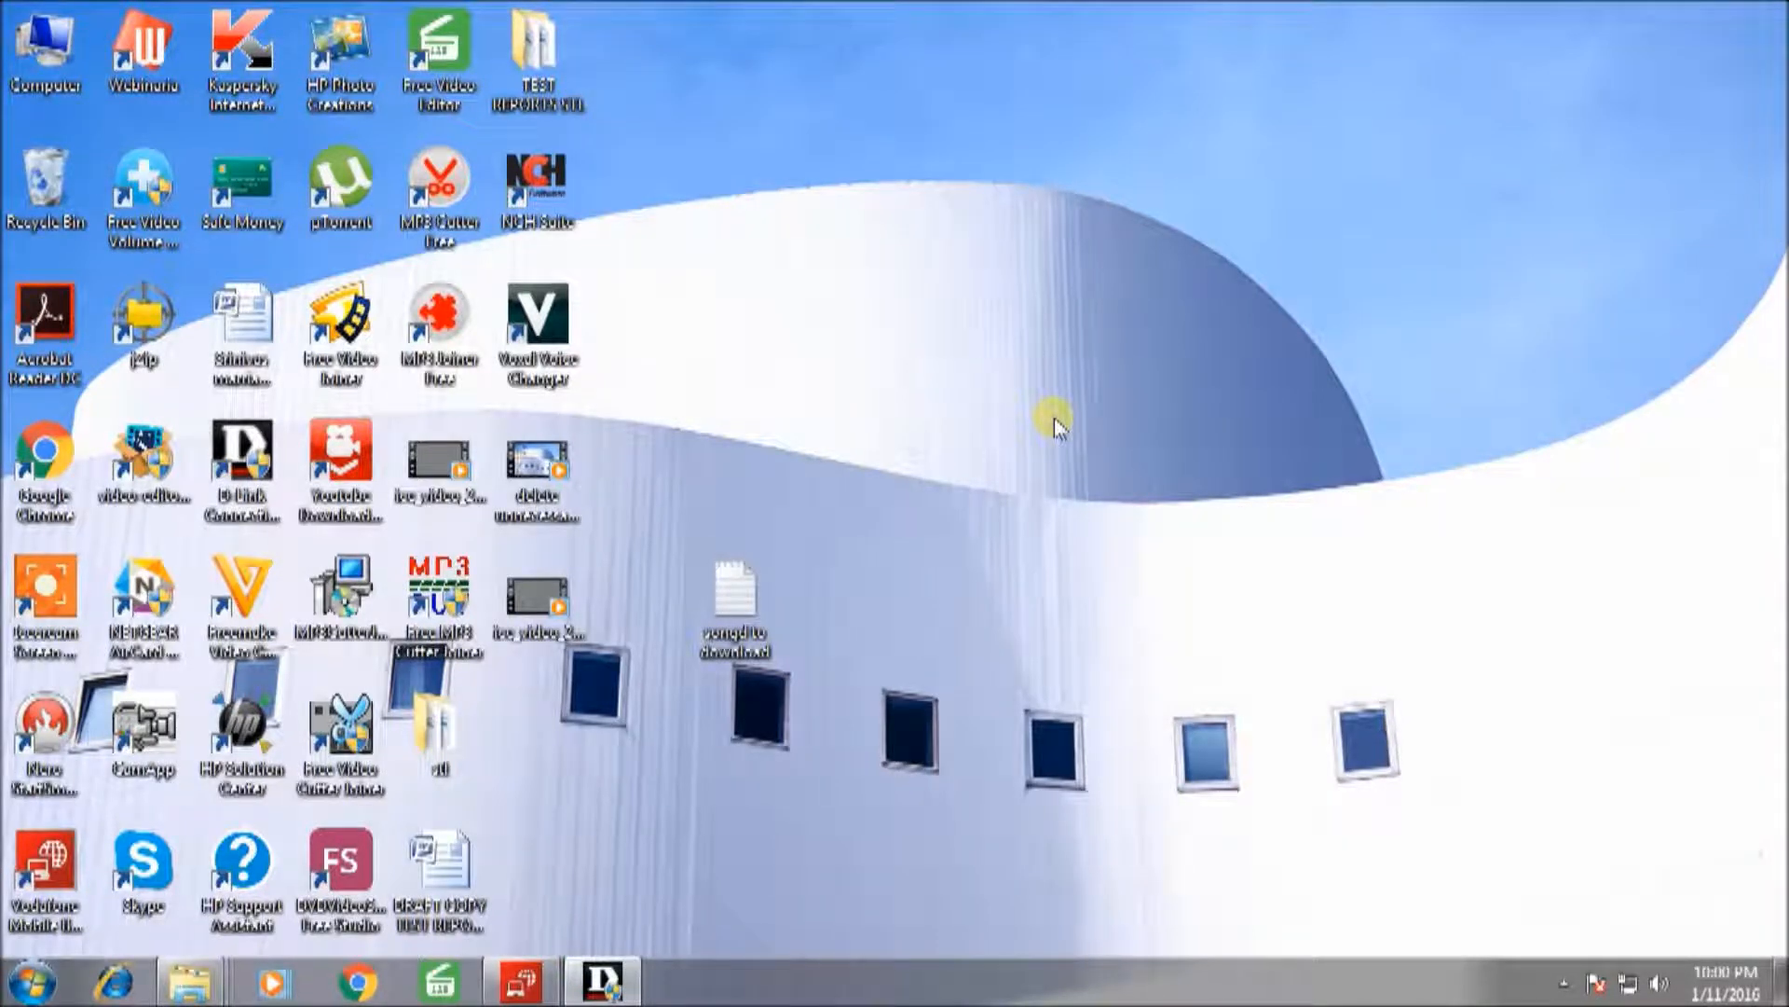
pyautogui.moveTo(1269, 322)
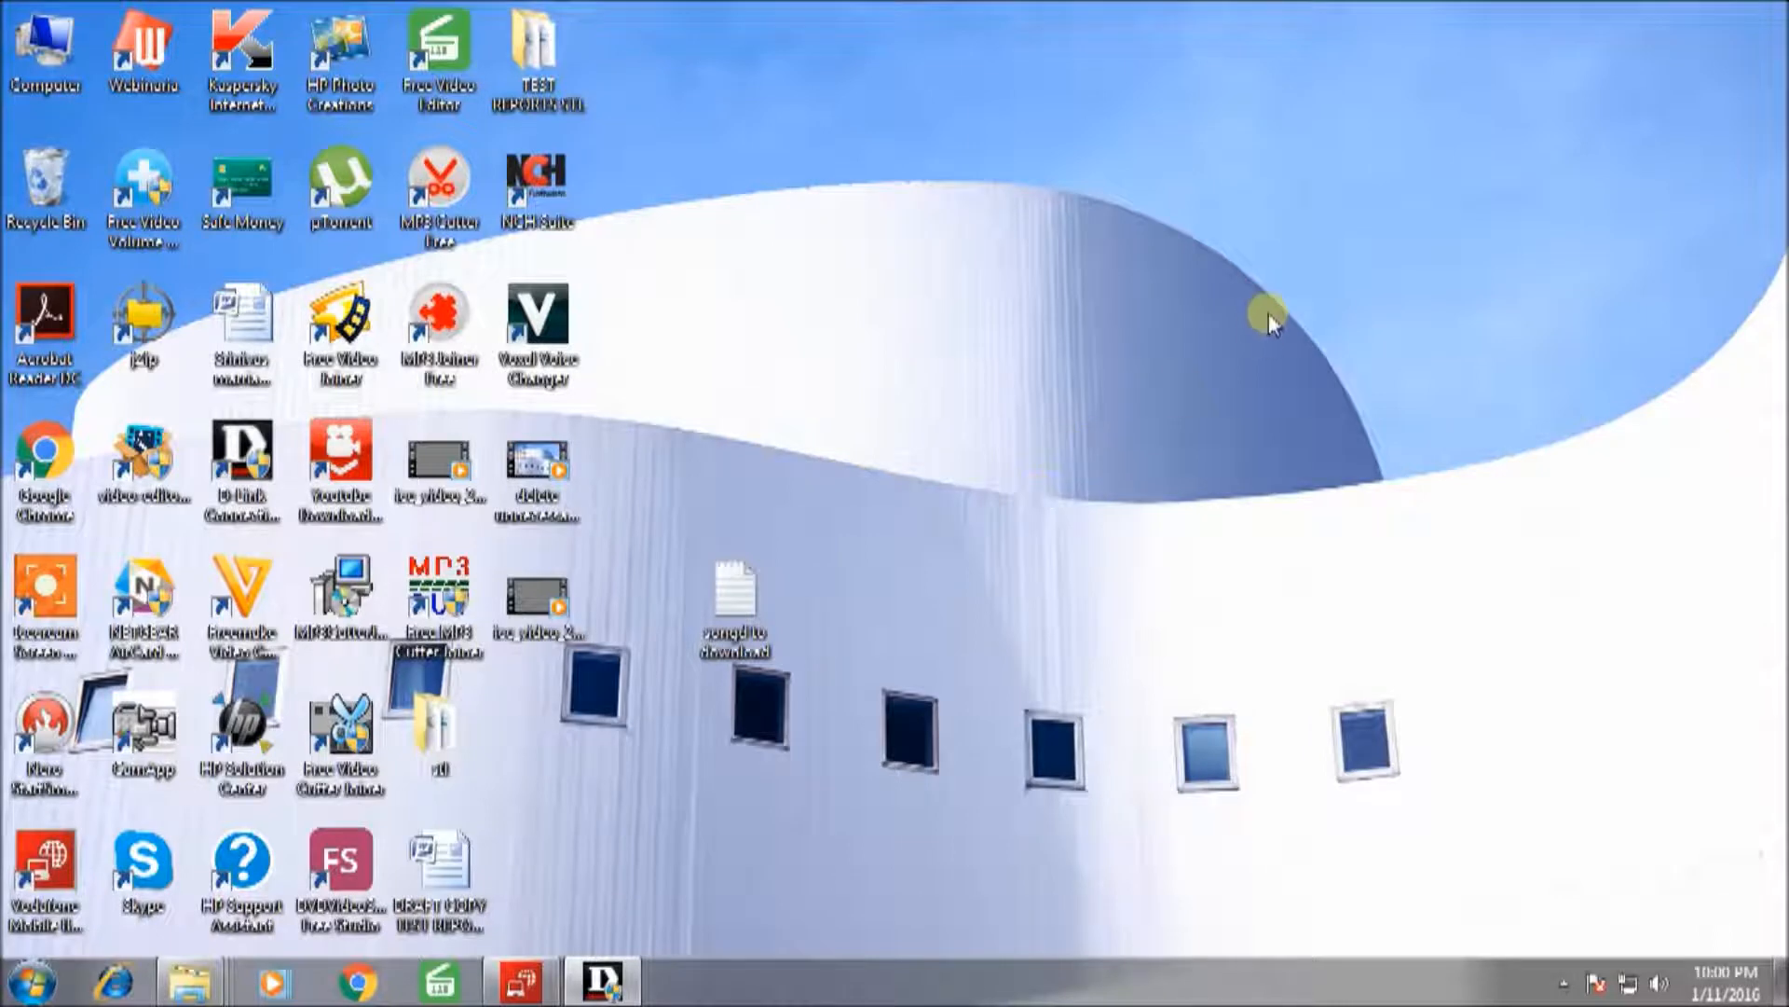
pyautogui.moveTo(632, 378)
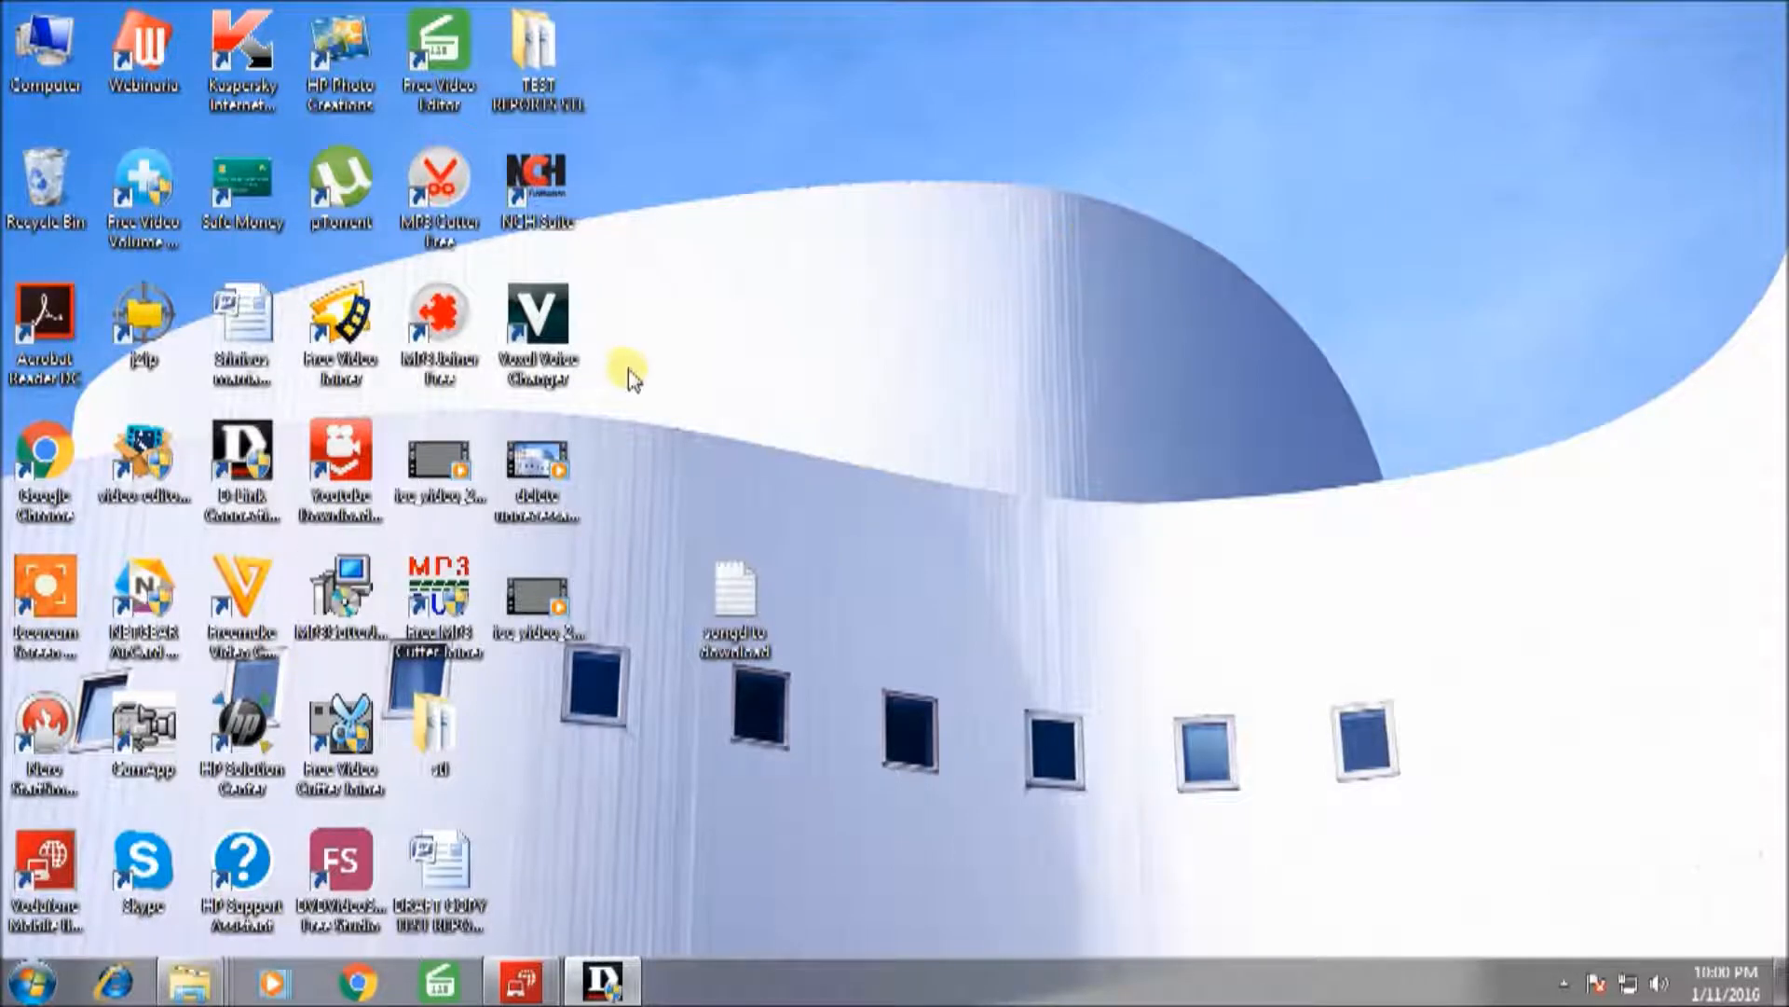
pyautogui.moveTo(27, 983)
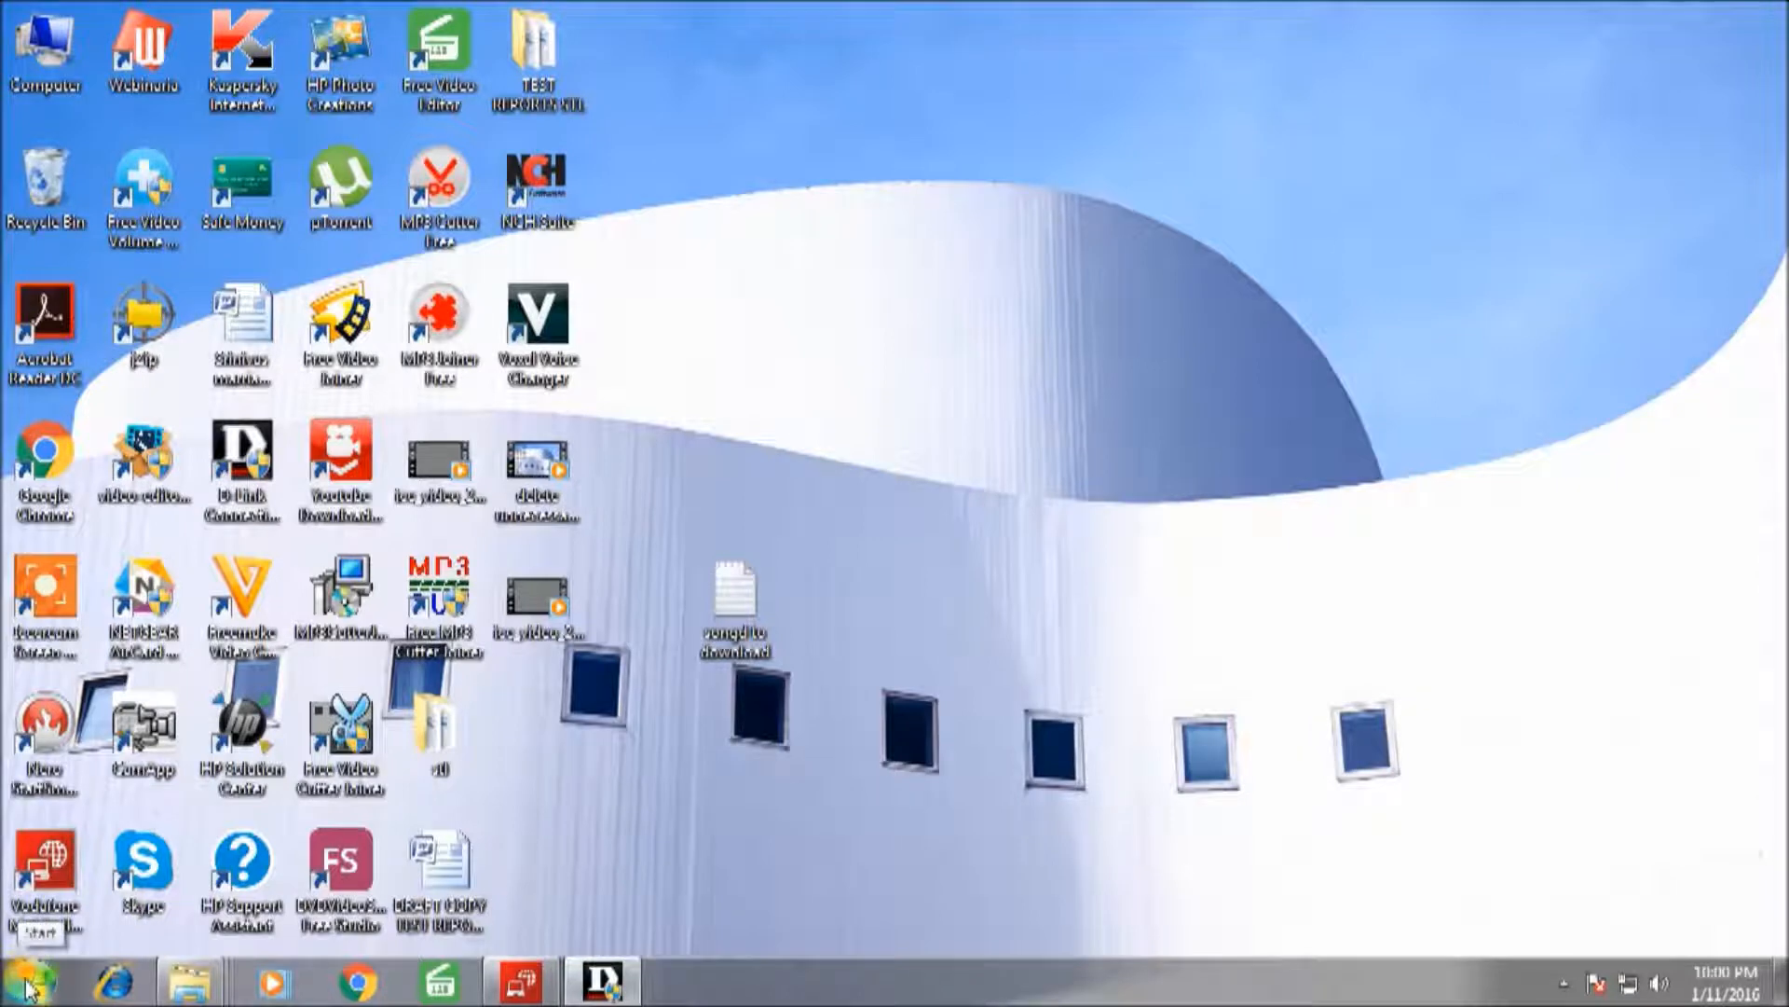
# Search the Start menu for "disk" so Disk Cleanup appears in the results
pyautogui.click(25, 979)
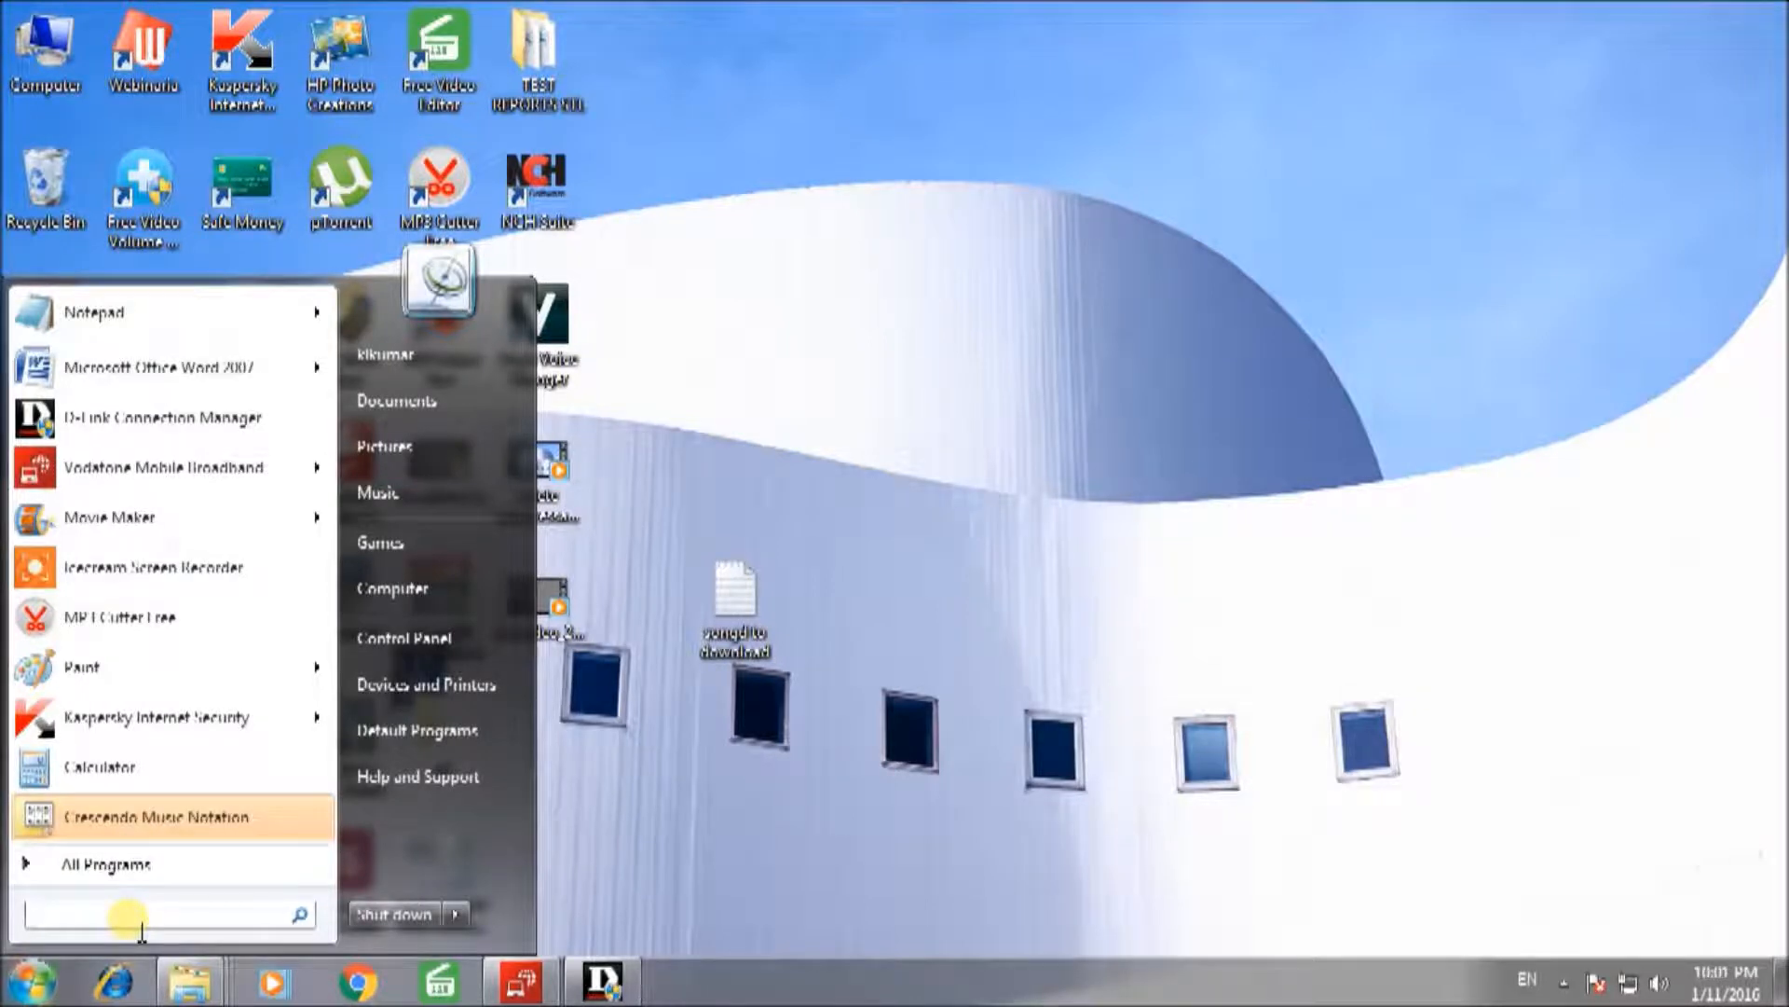
pyautogui.write('dl')
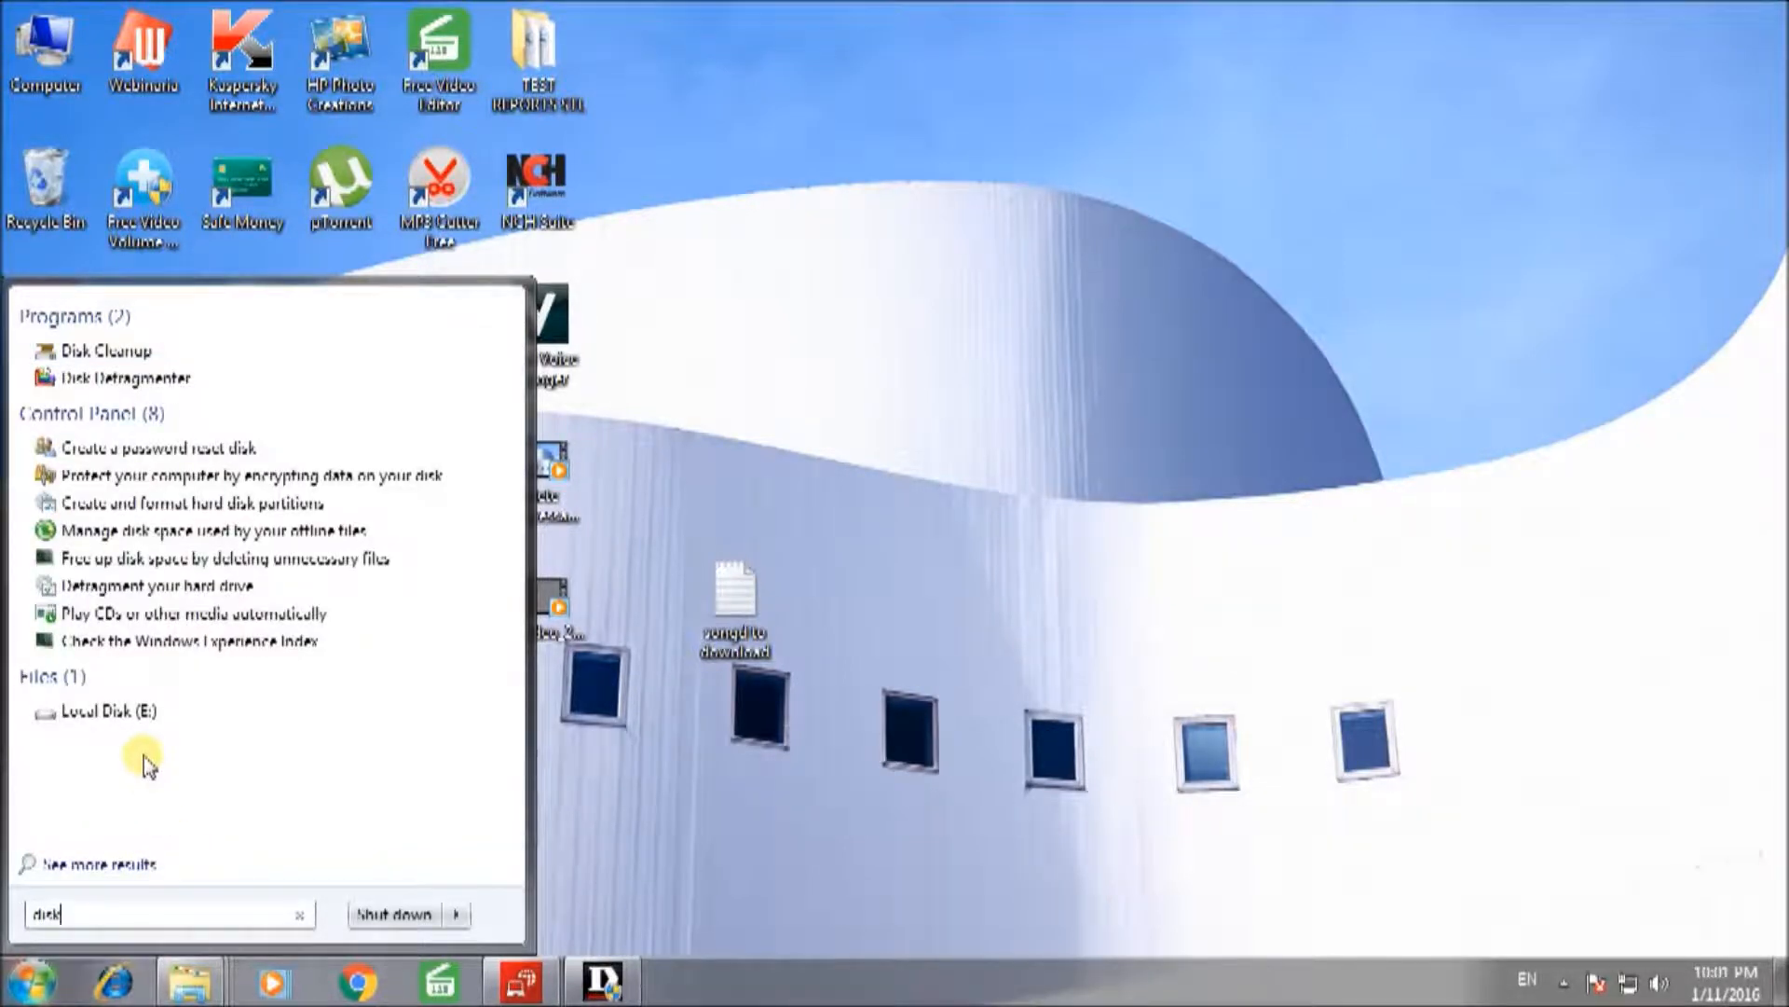
pyautogui.moveTo(103, 350)
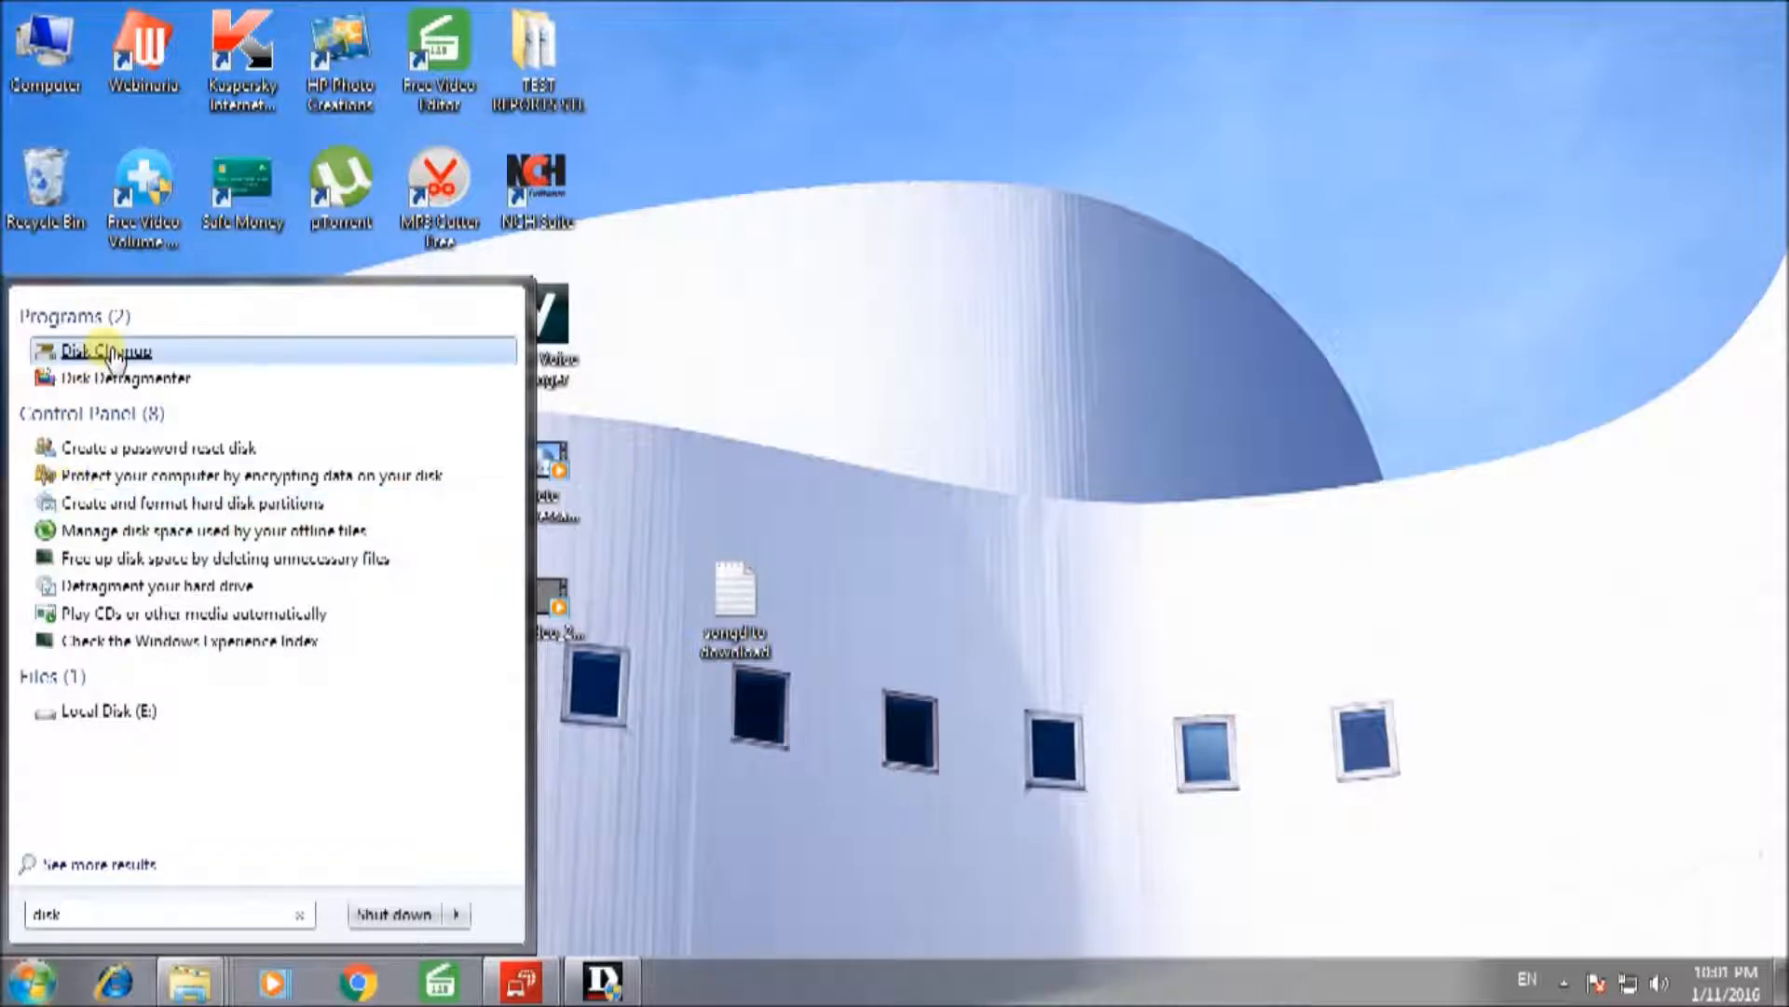
pyautogui.moveTo(108, 351)
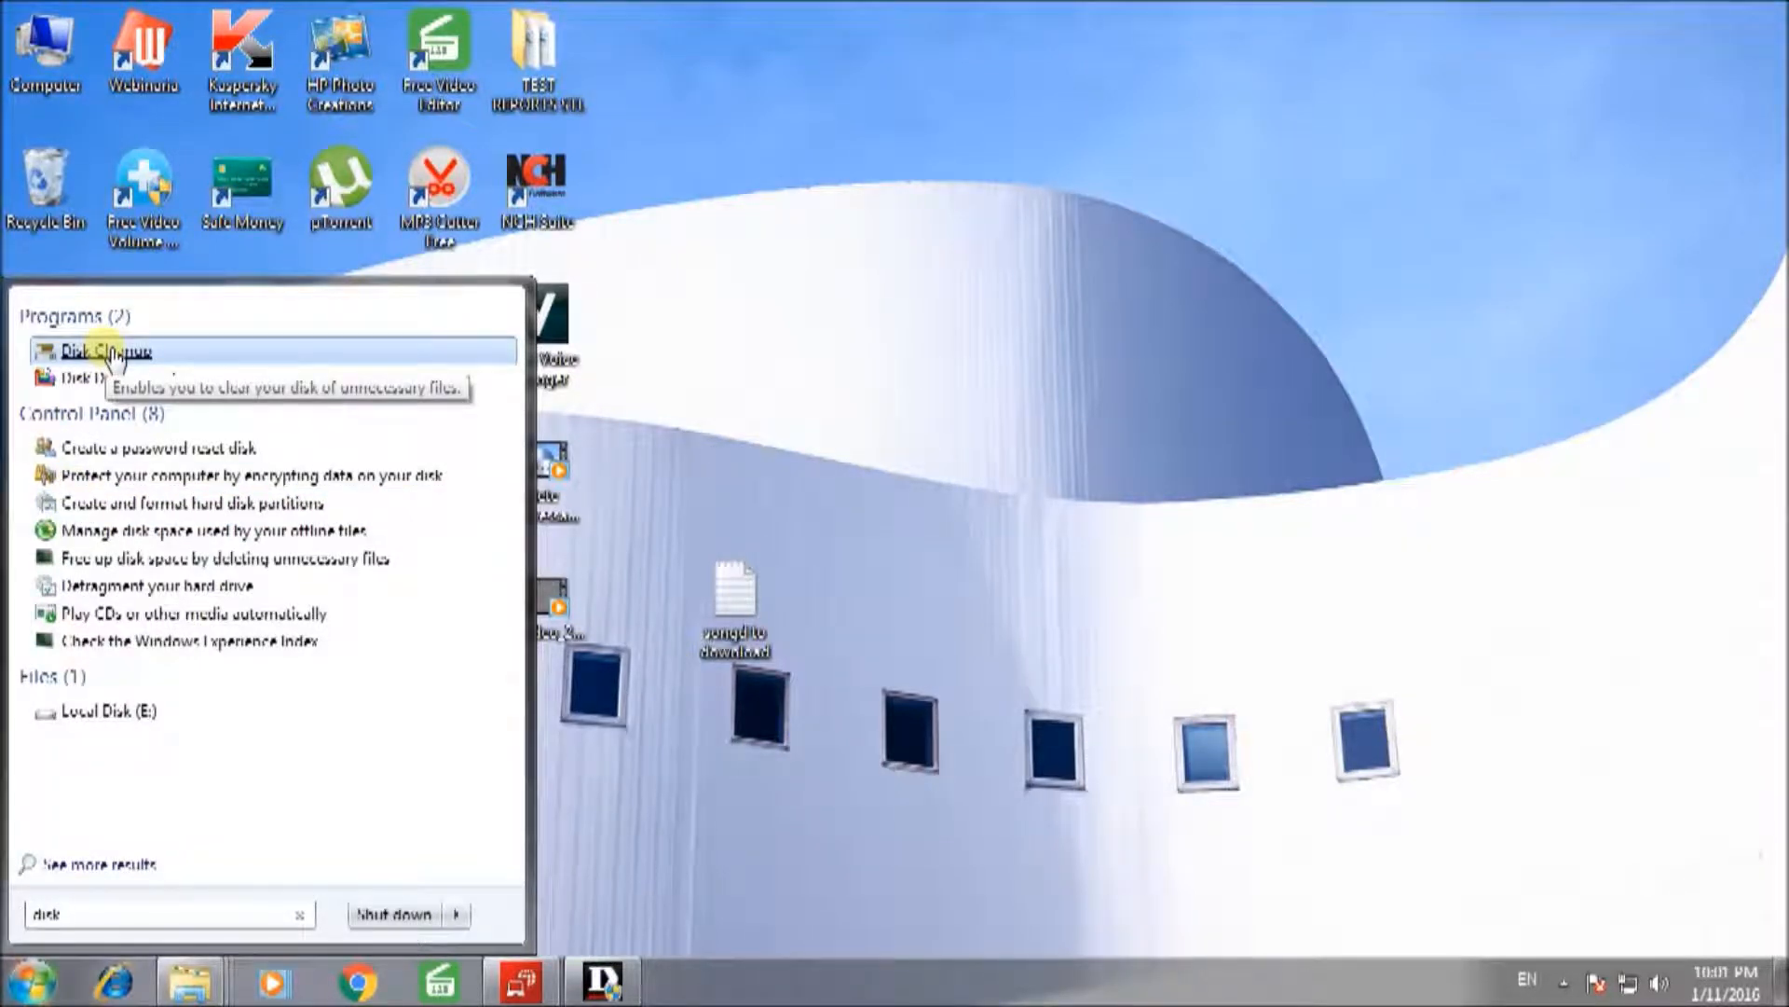
# Launch Disk Cleanup and confirm drive (C:) as the drive to scan
pyautogui.click(108, 352)
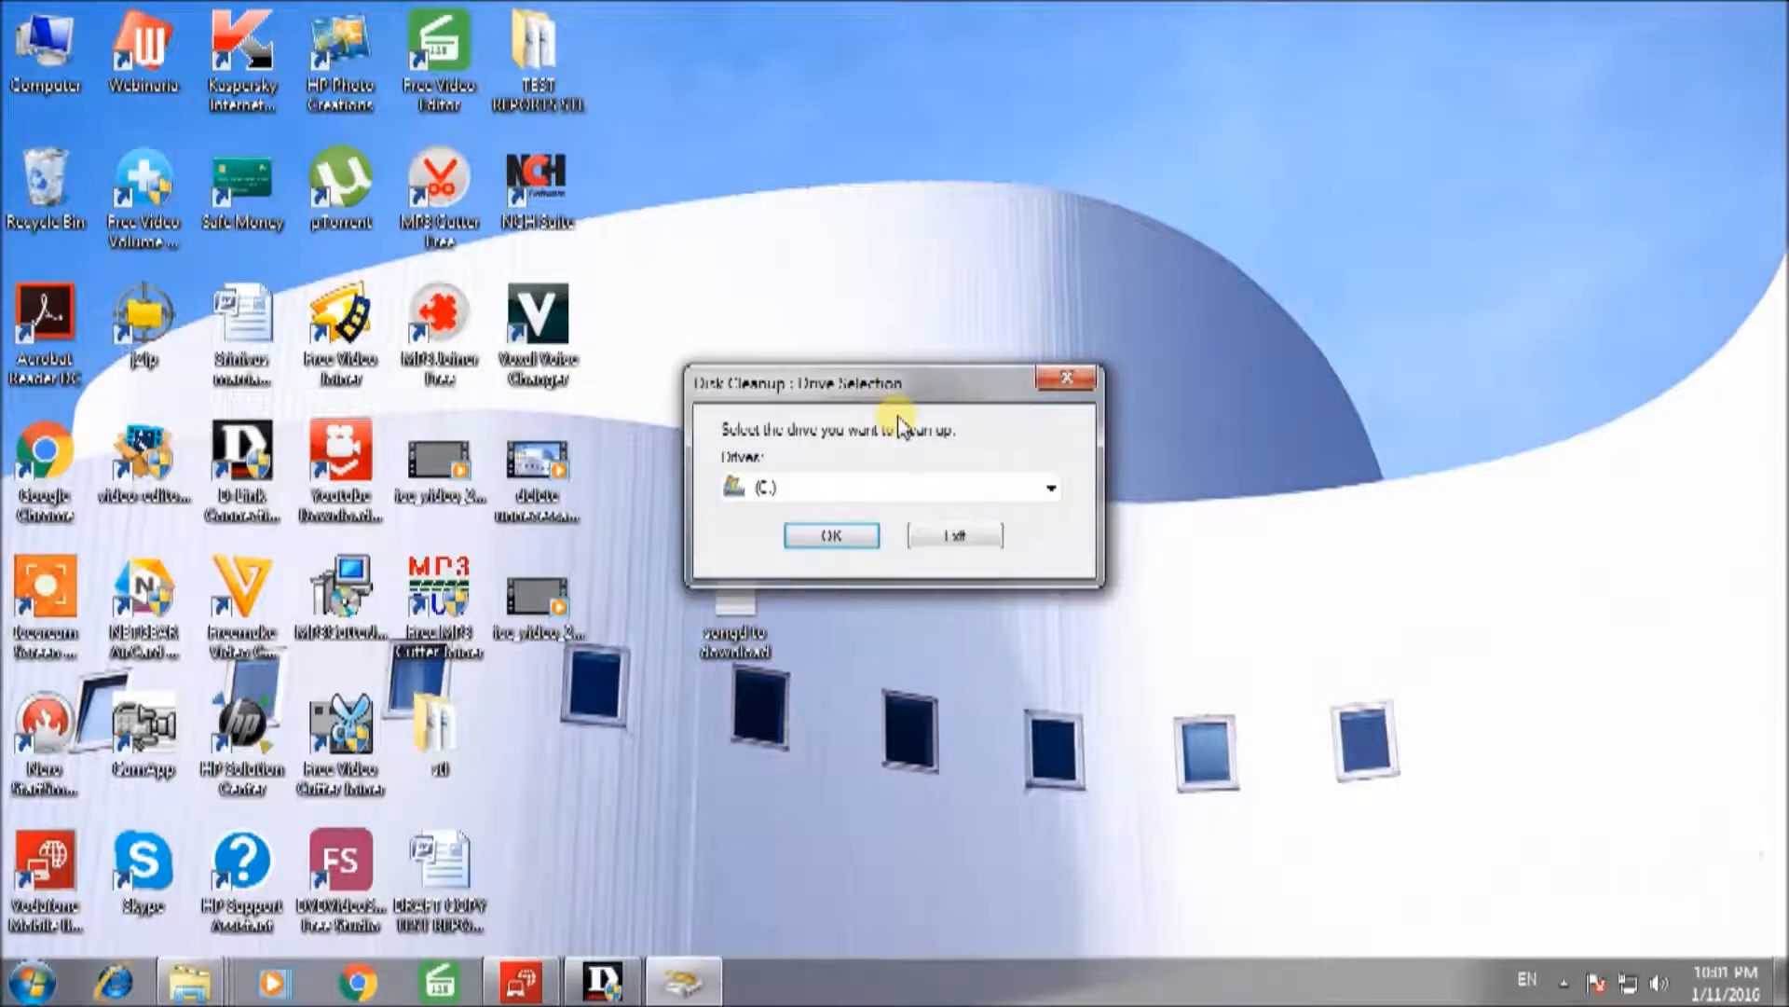
pyautogui.click(1047, 486)
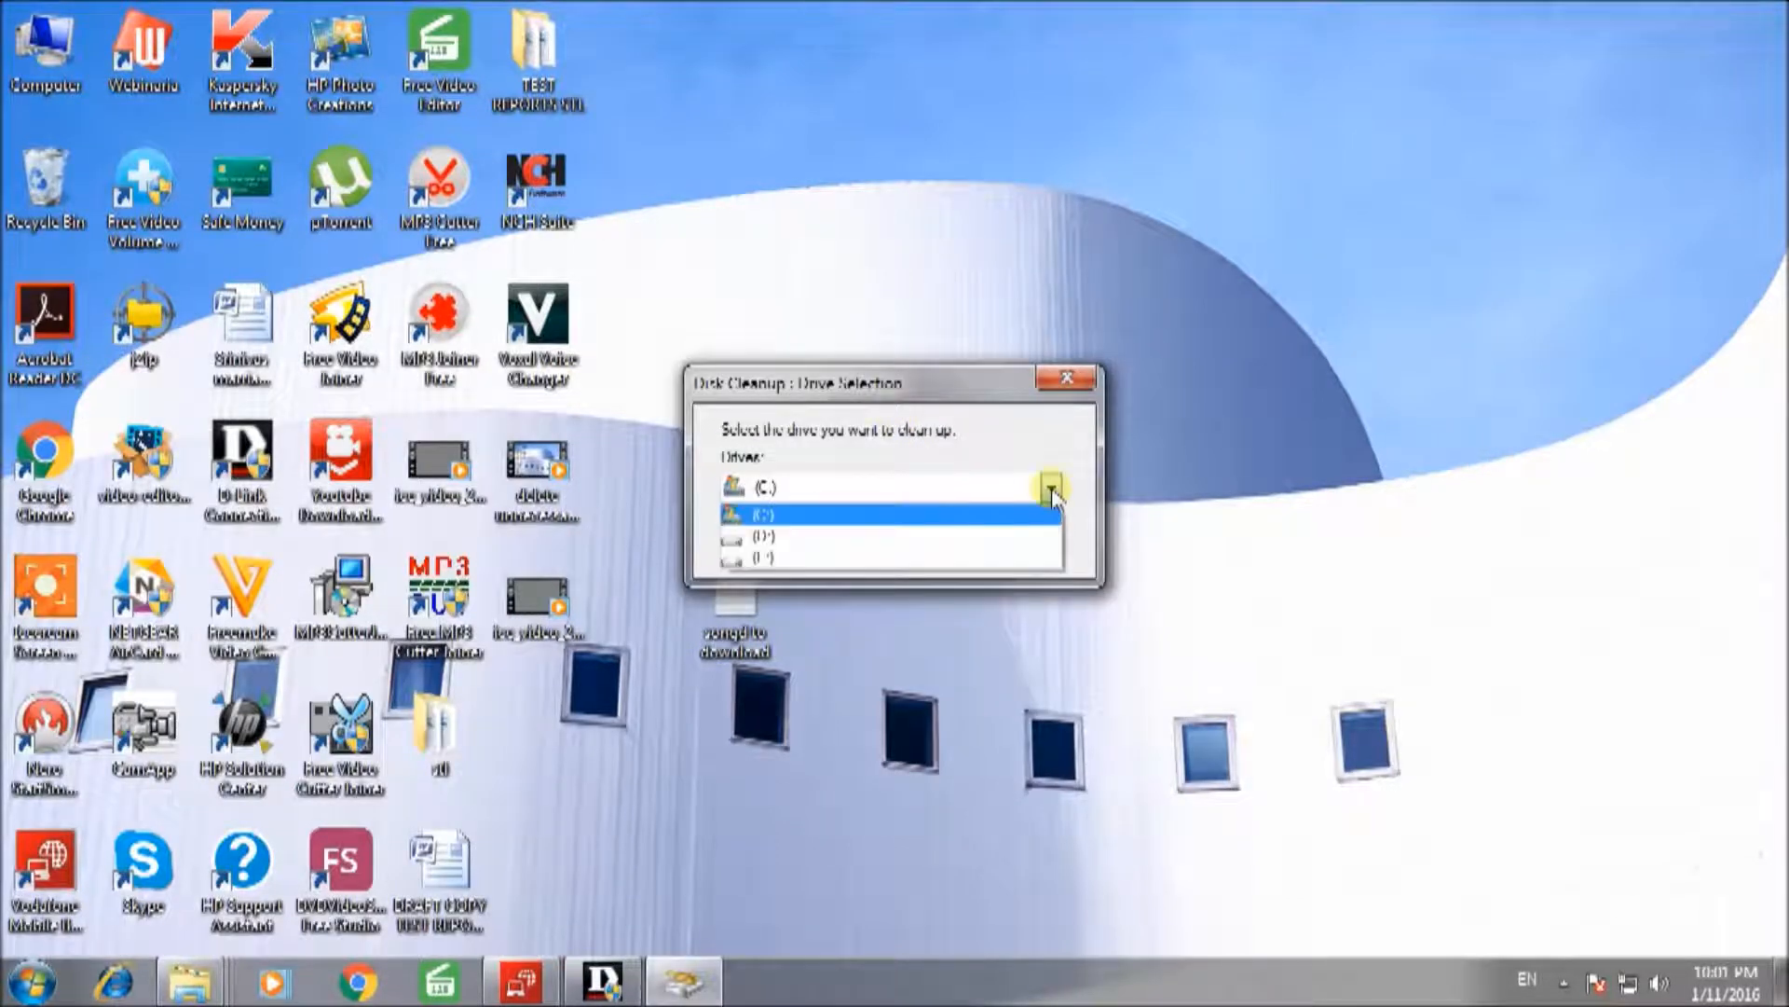
pyautogui.click(834, 536)
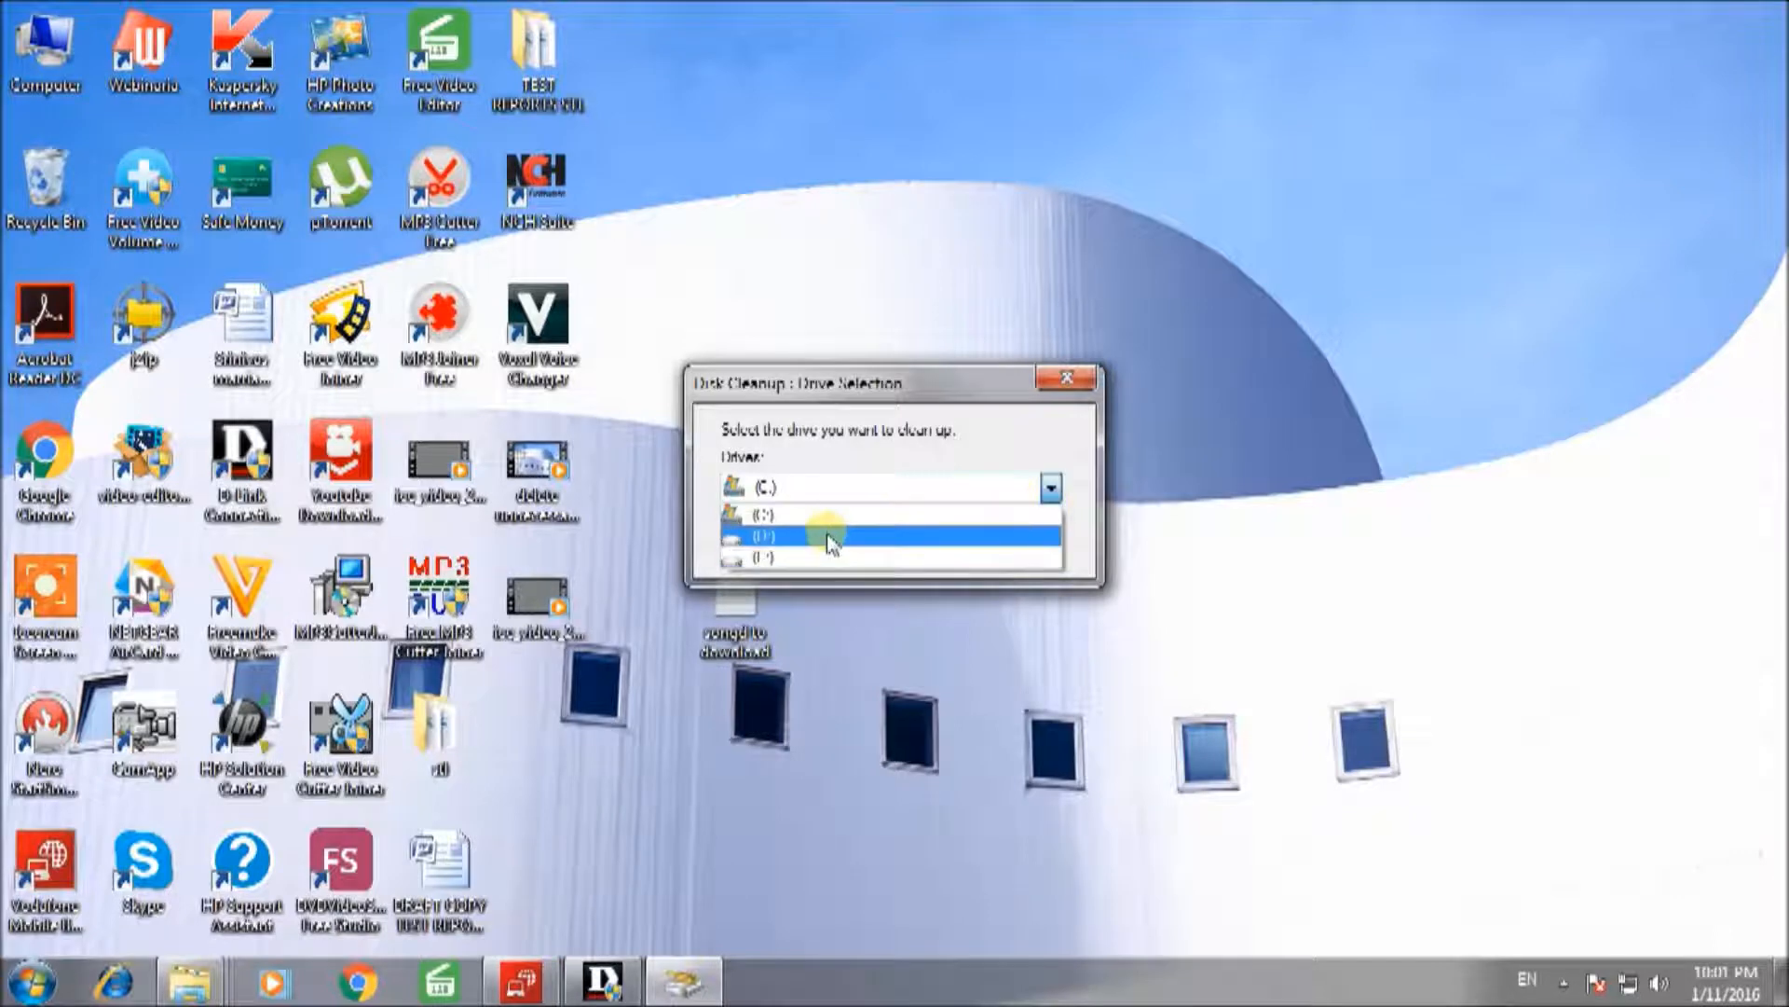
pyautogui.click(896, 556)
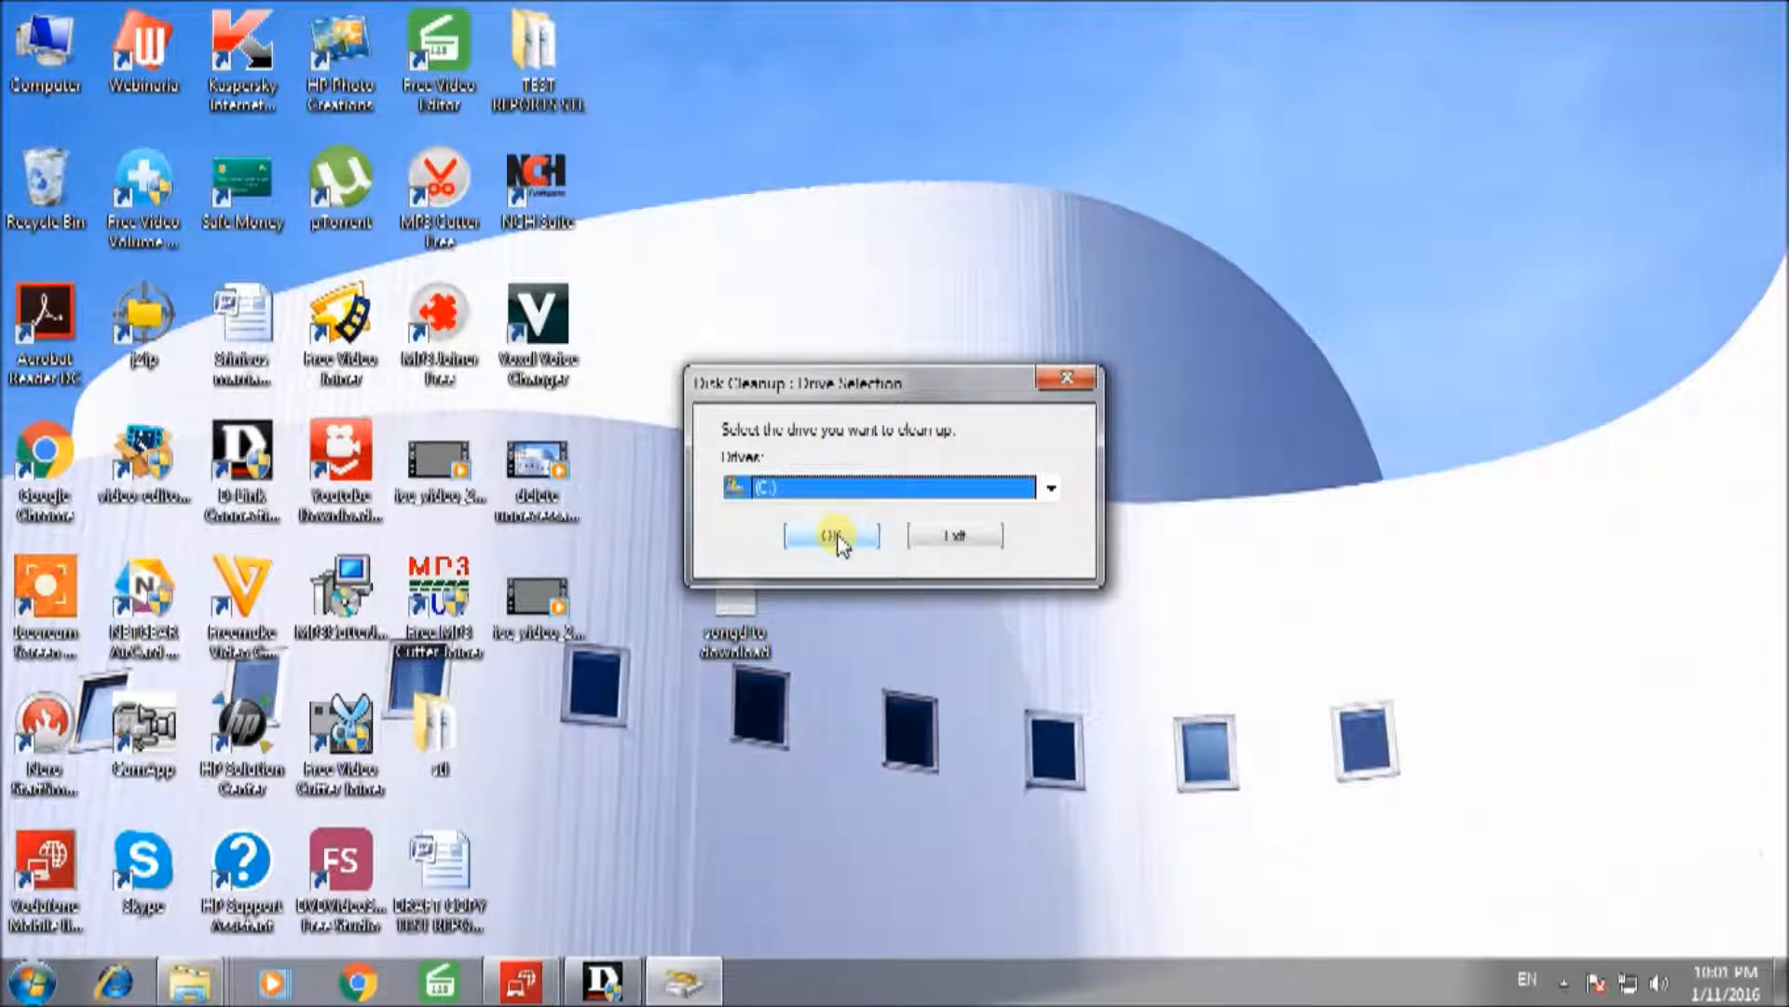
pyautogui.click(831, 535)
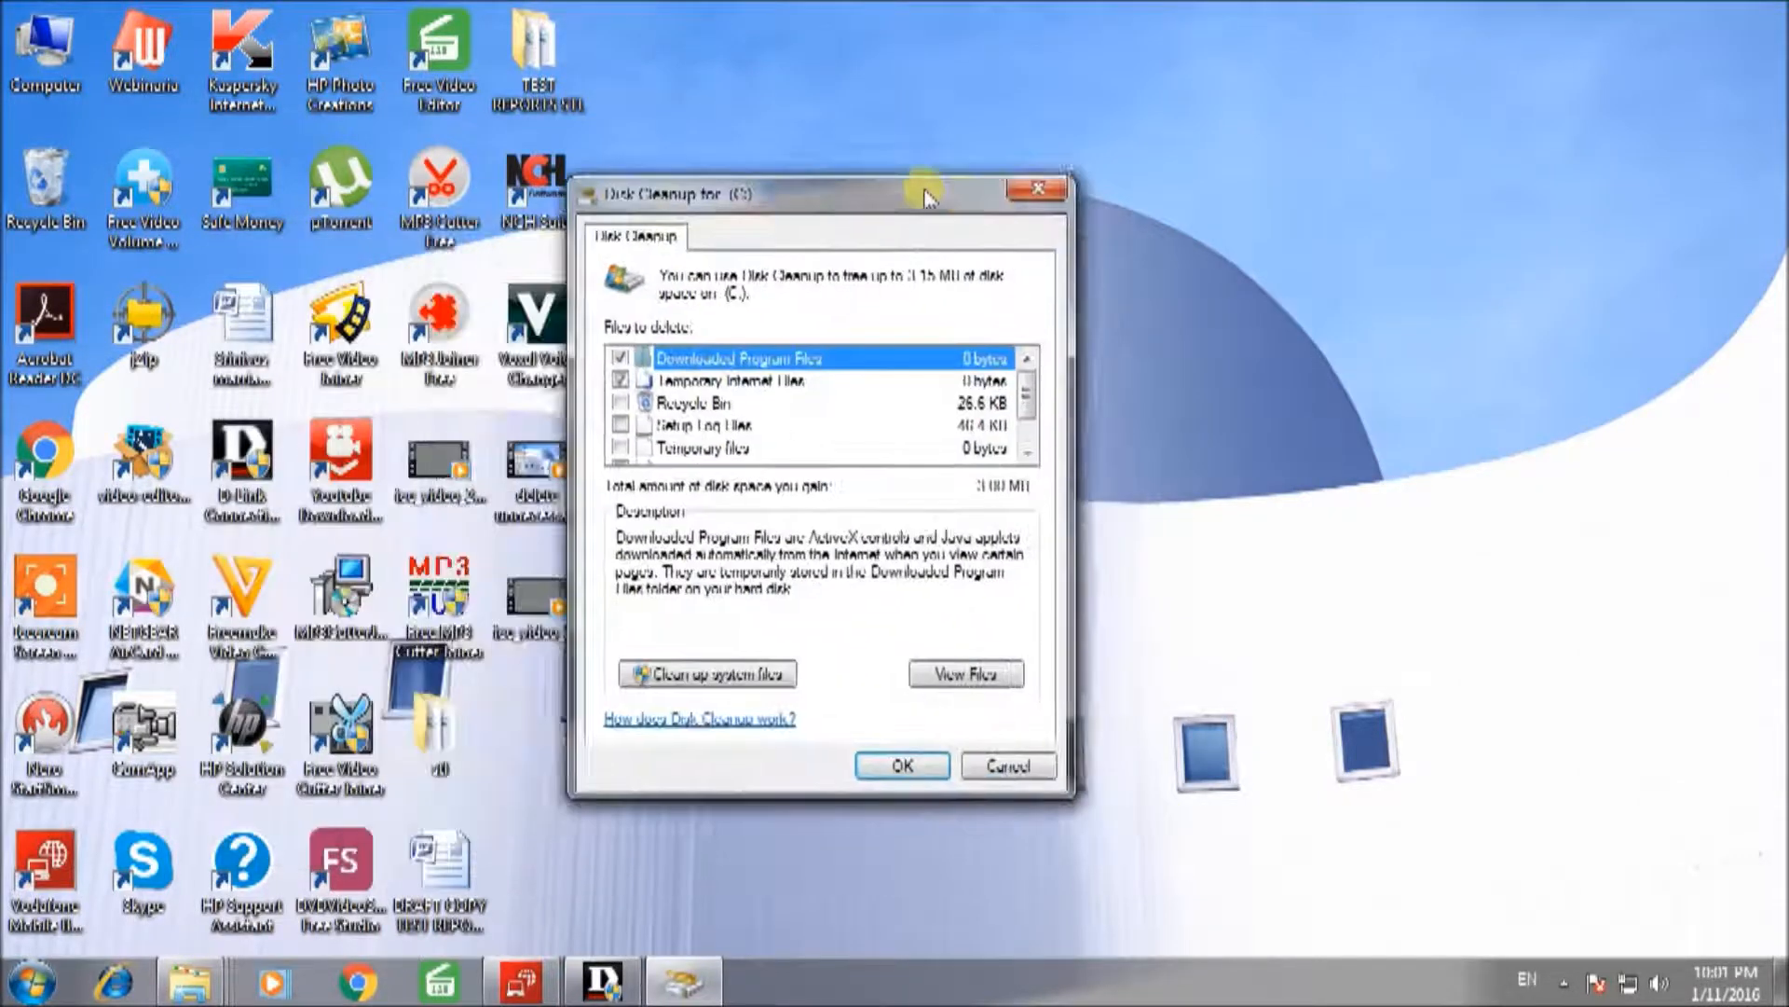
# Tick the remaining file categories, including archived Windows error reports, for 3.15 MB total
pyautogui.moveTo(816, 194); pyautogui.dragTo(925, 170)
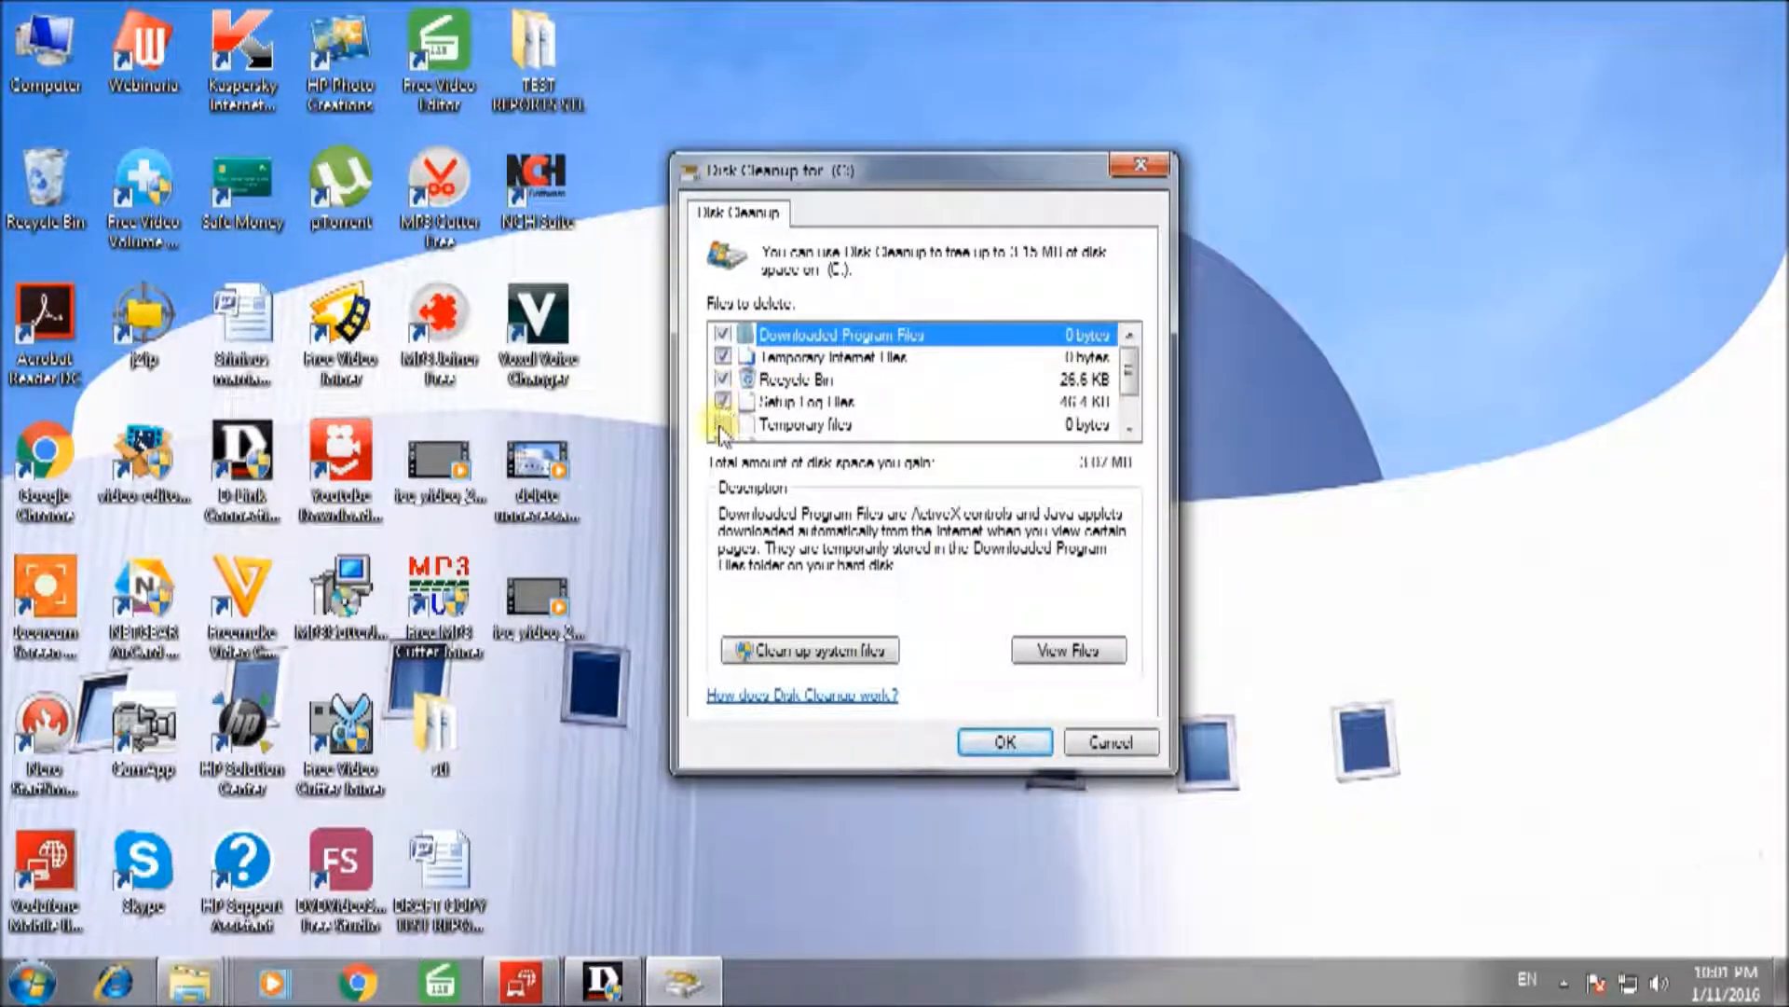
pyautogui.scroll(-3)
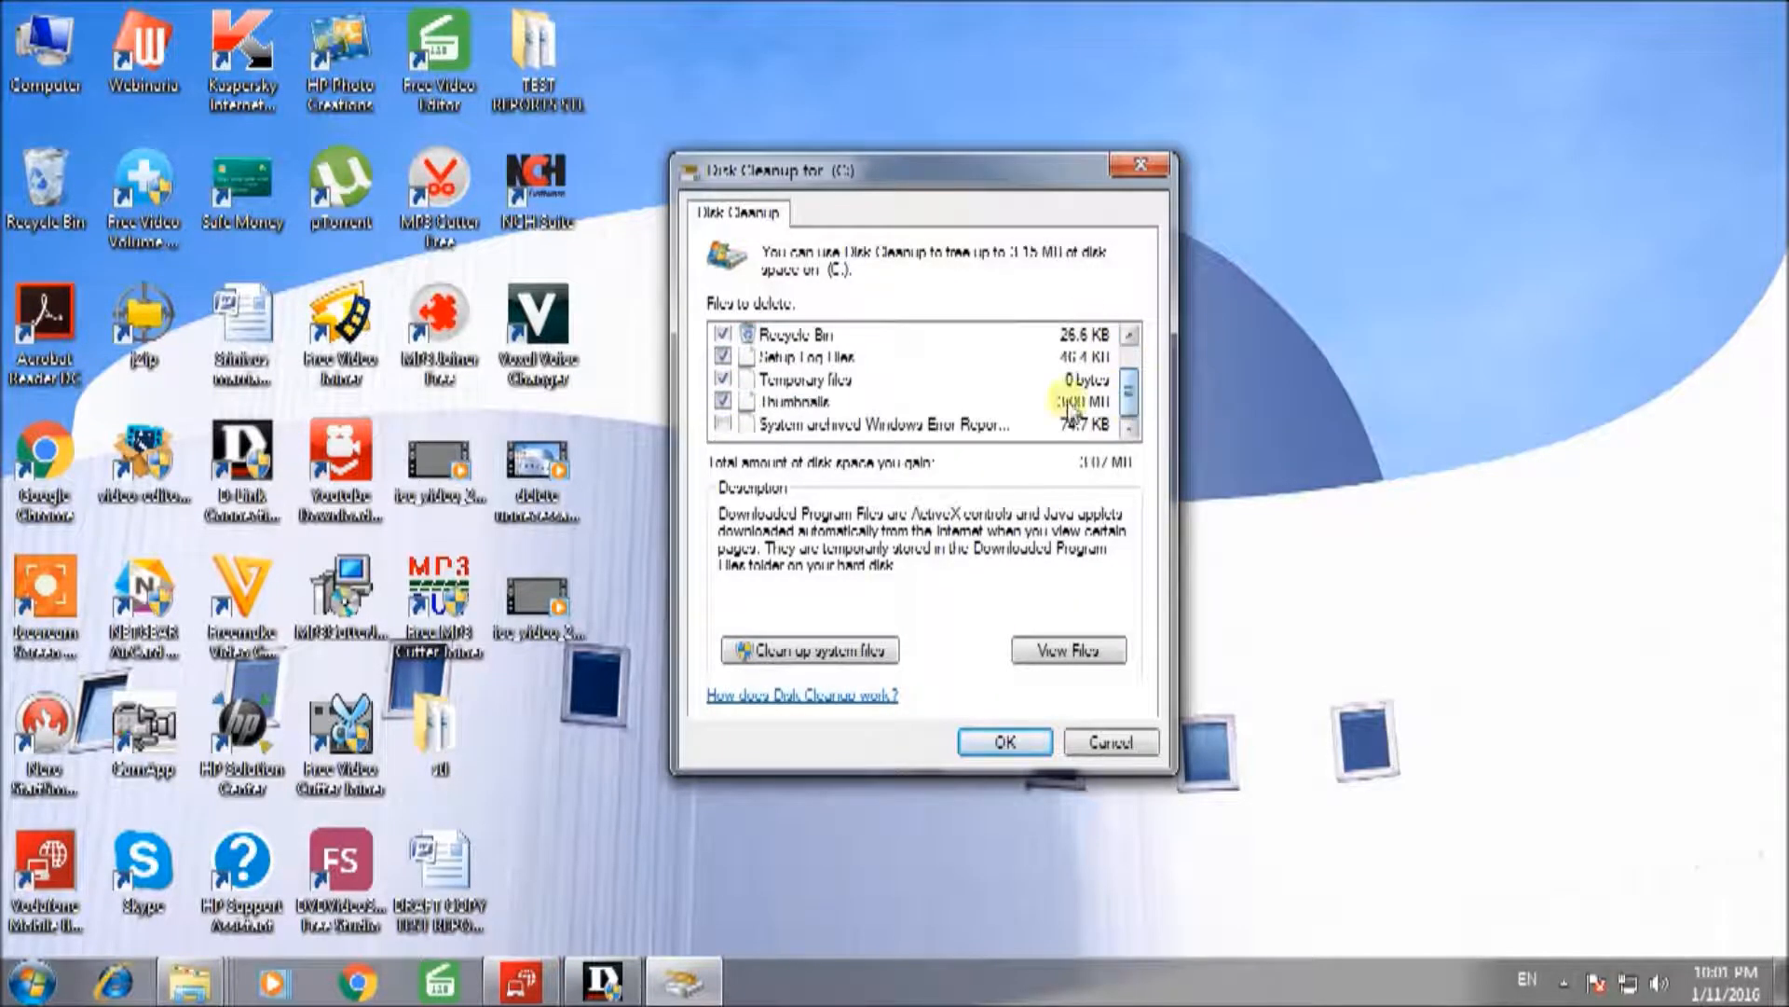
pyautogui.click(727, 425)
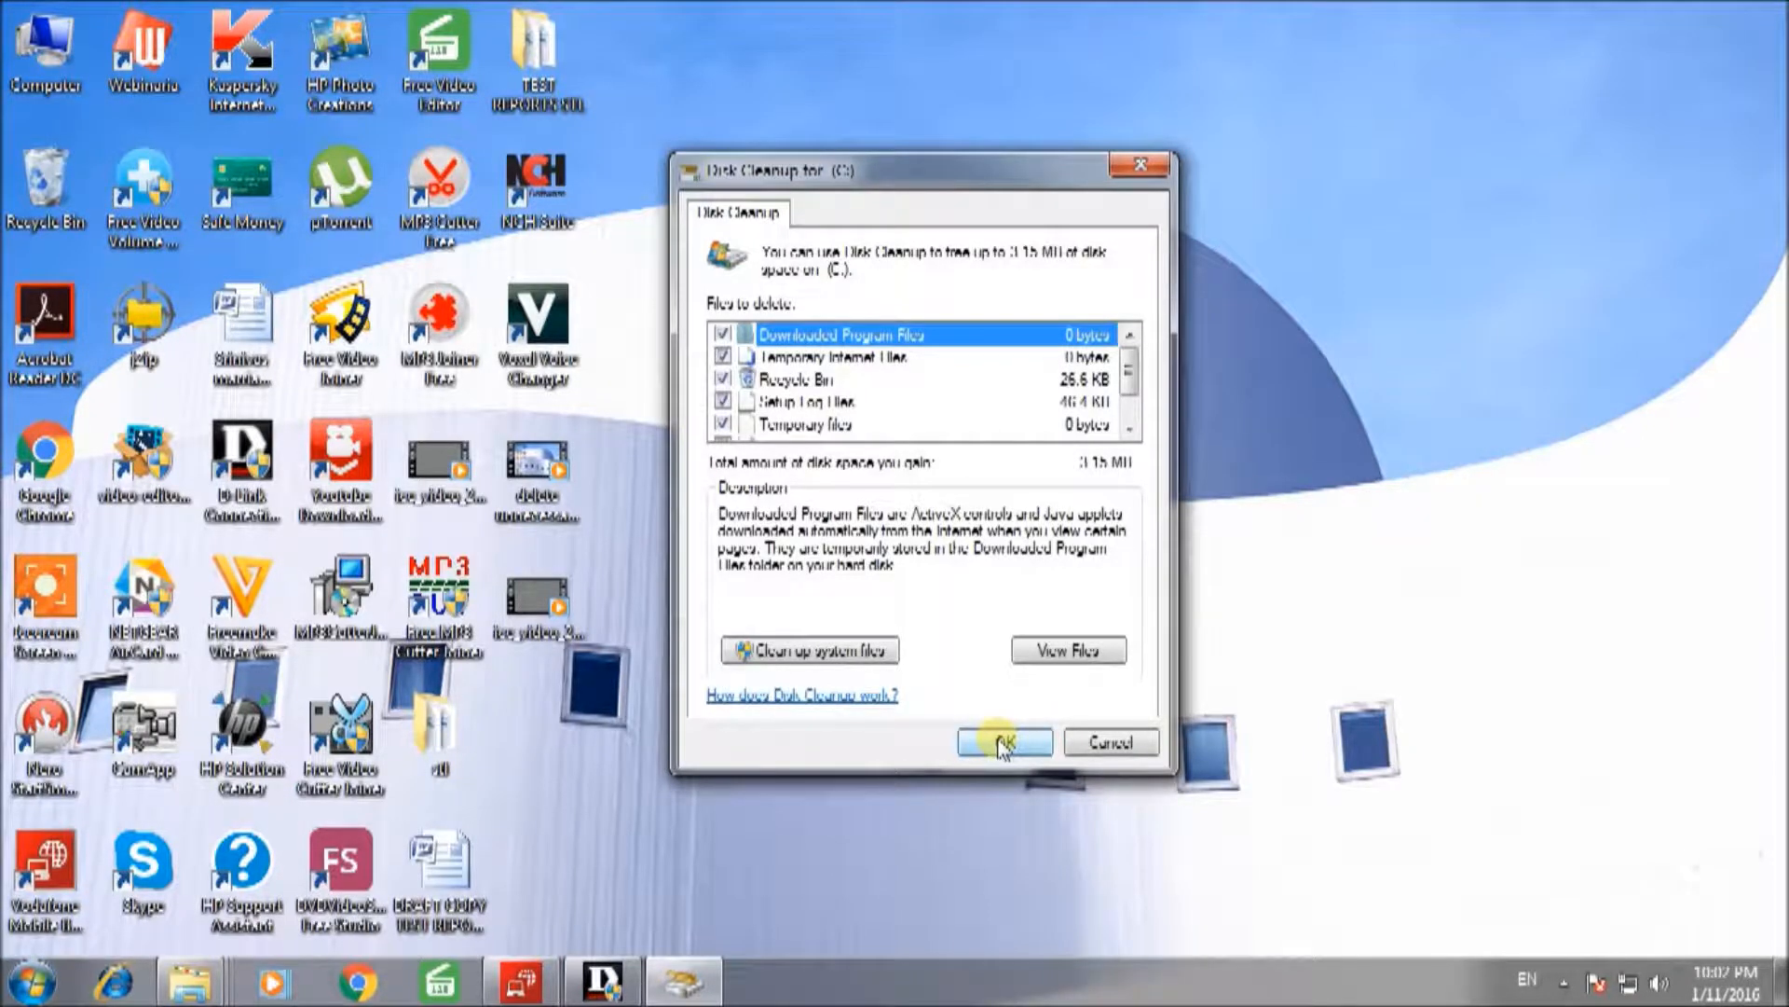
# Confirm permanent deletion of the marked files on drive C
pyautogui.click(1002, 742)
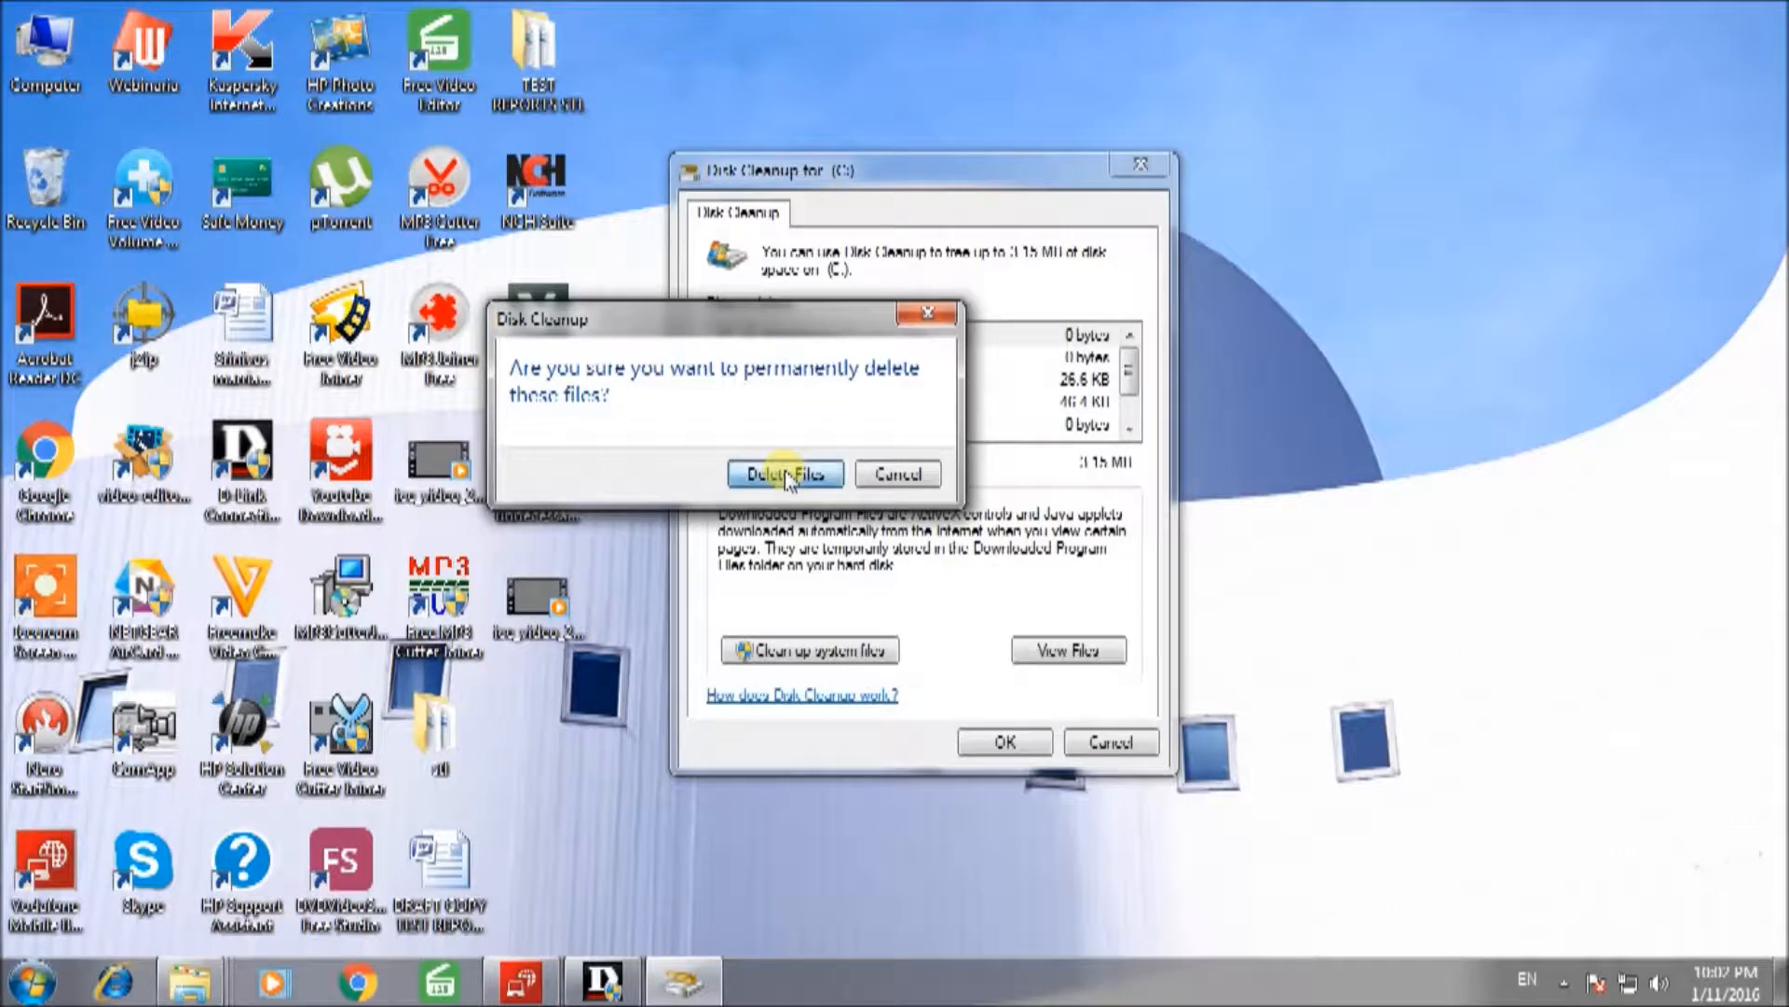
pyautogui.click(784, 474)
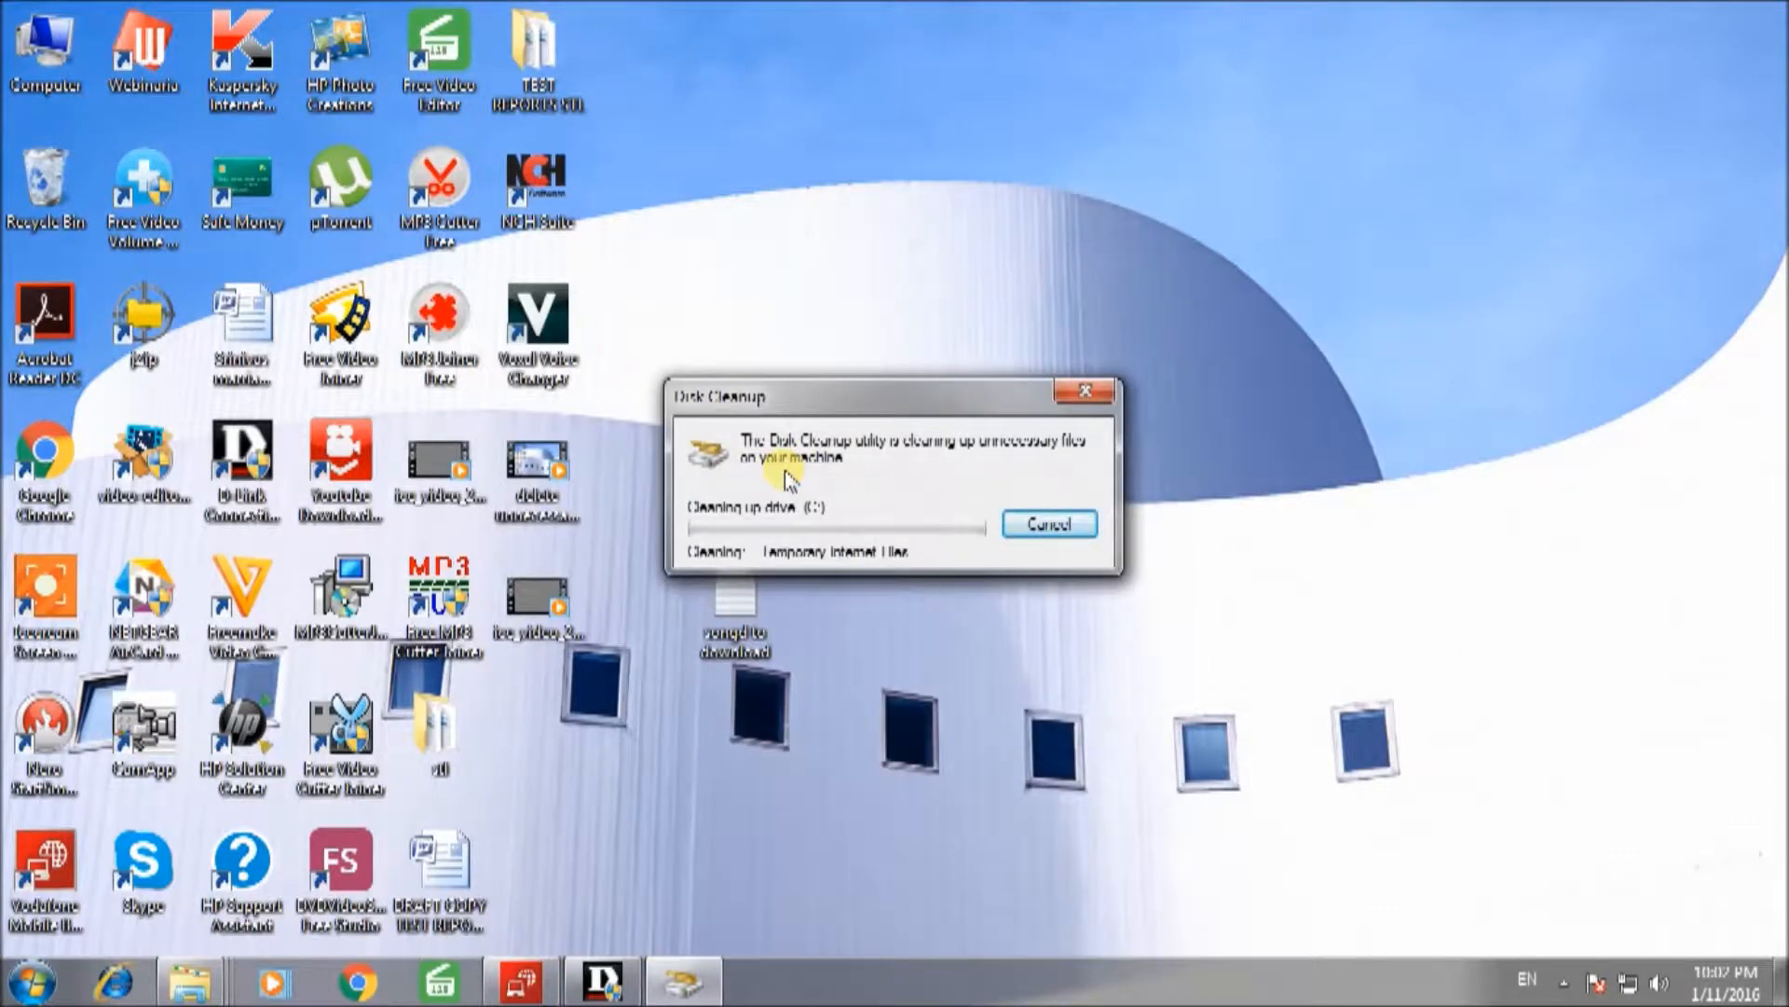